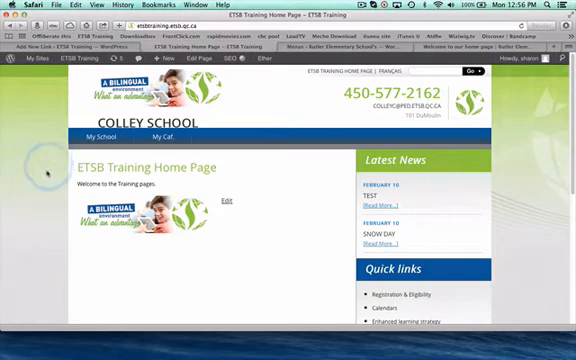
mouse_move(252, 214)
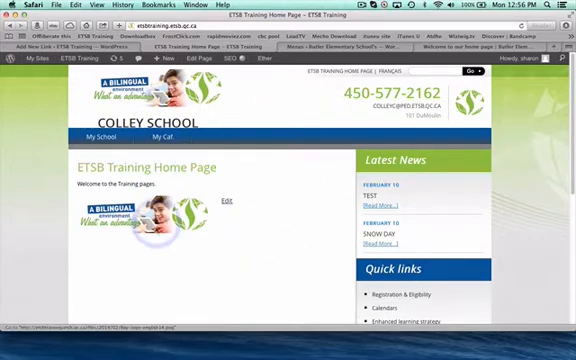
mouse_move(195, 240)
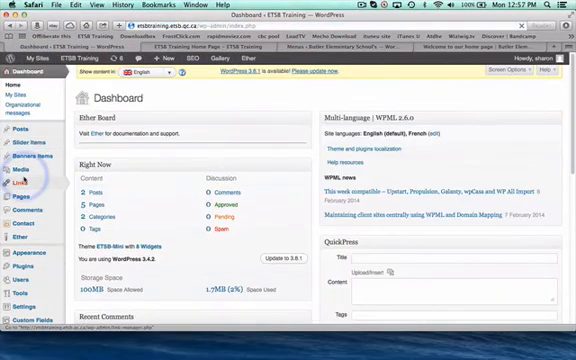
Show the Links submenu from the ETSB Training dashboard's admin menu
click(17, 182)
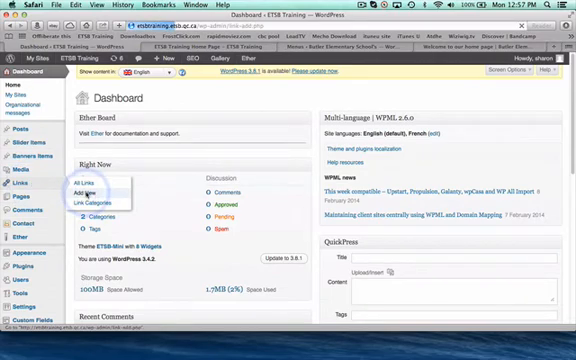
click(84, 194)
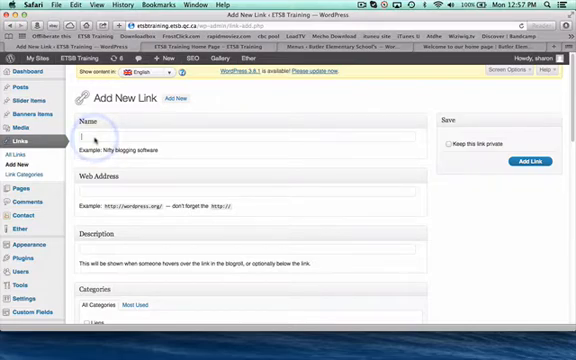
text(Stay in School)
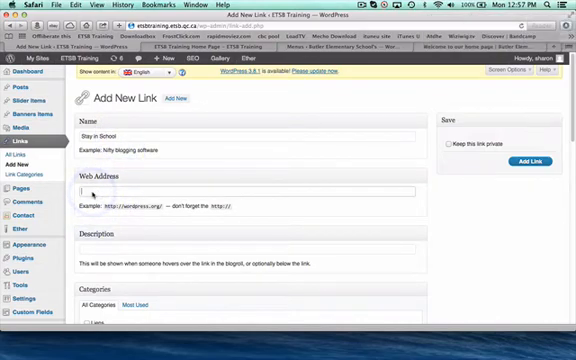
text(http://butler.etsb.qc.ca)
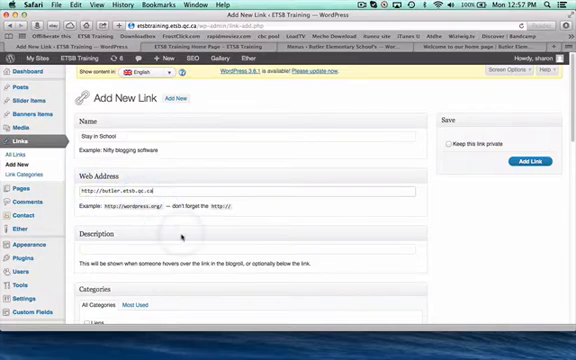
scroll(down, 3)
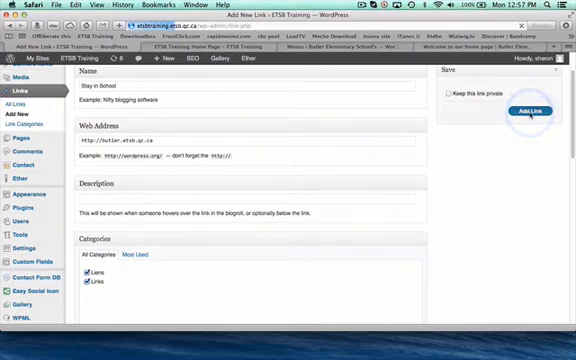
click(530, 110)
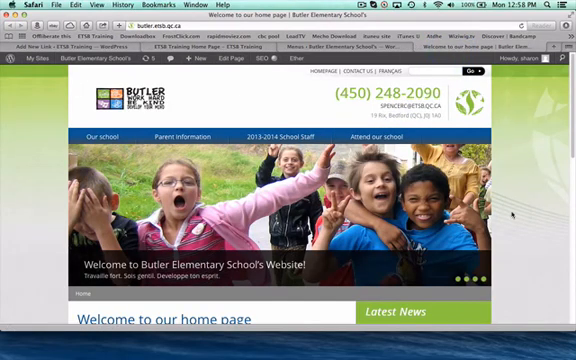
Scroll the Établissement vert Brundtland page down to the Quick links sidebar
scroll(down, 3)
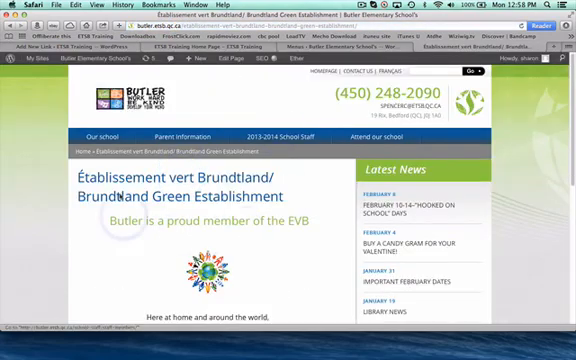
scroll(down, 3)
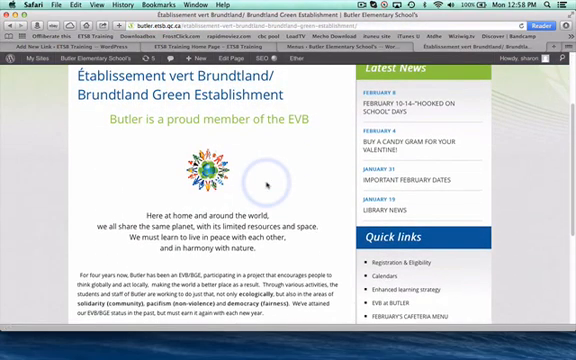